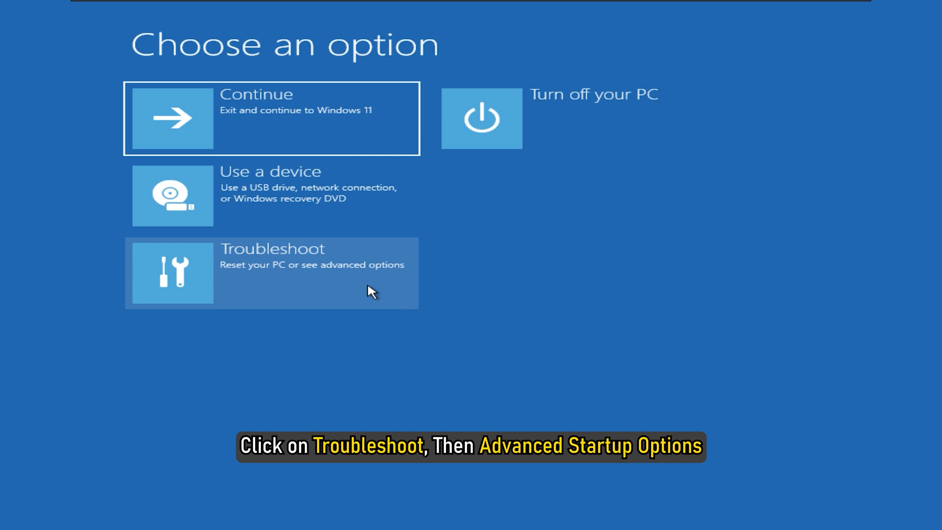
Restart into Windows startup options from Troubleshoot > Advanced options > Startup Settings.
{"action": "left_click", "coordinate": [272, 273]}
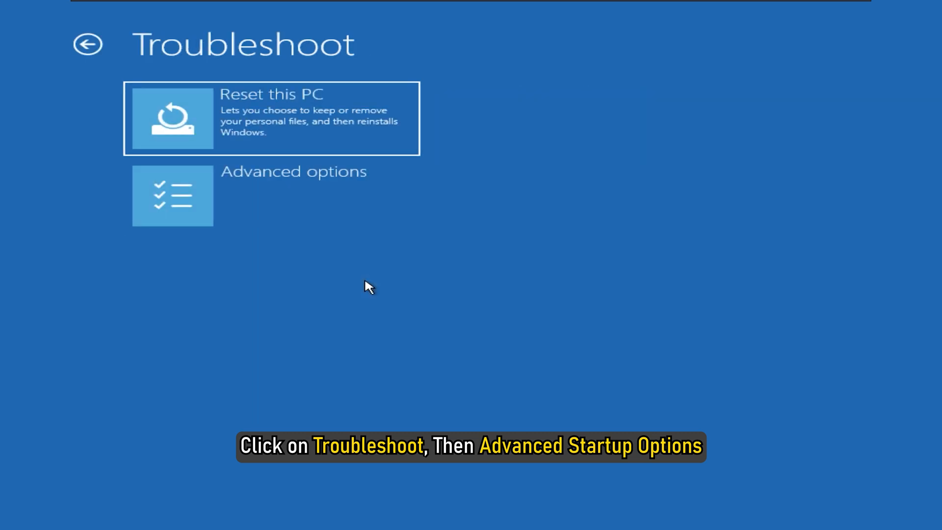
{"action": "left_click", "coordinate": [173, 196]}
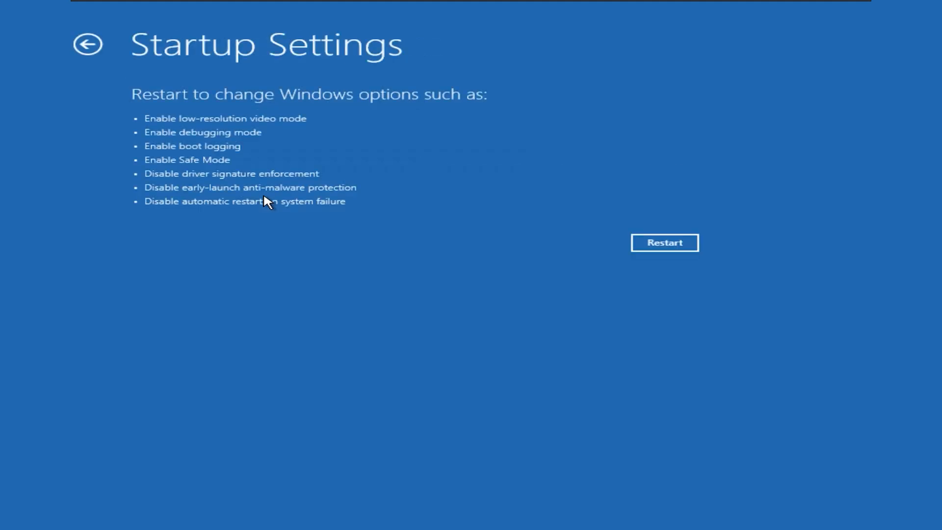
{"action": "left_click", "coordinate": [664, 243]}
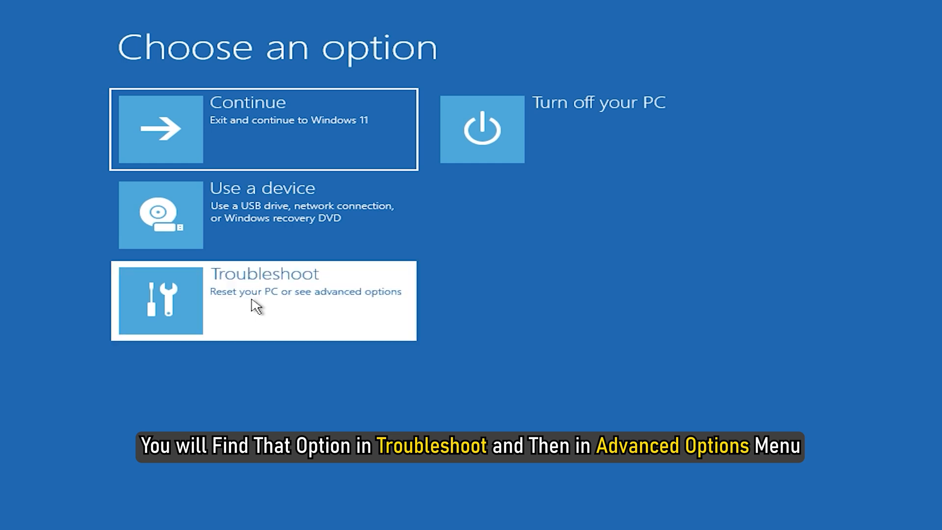
Launch System Restore from the advanced recovery options and continue to the restore point list.
{"action": "left_click", "coordinate": [263, 300]}
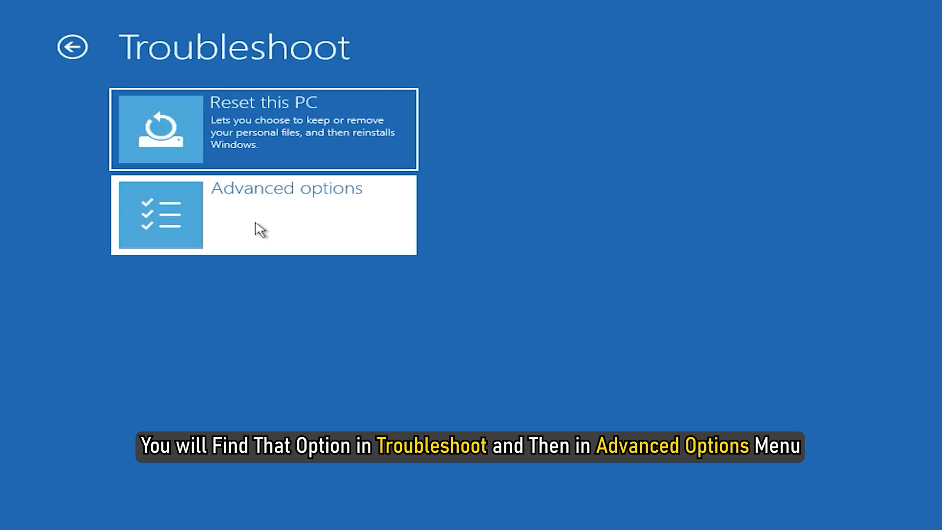
{"action": "left_click", "coordinate": [263, 215]}
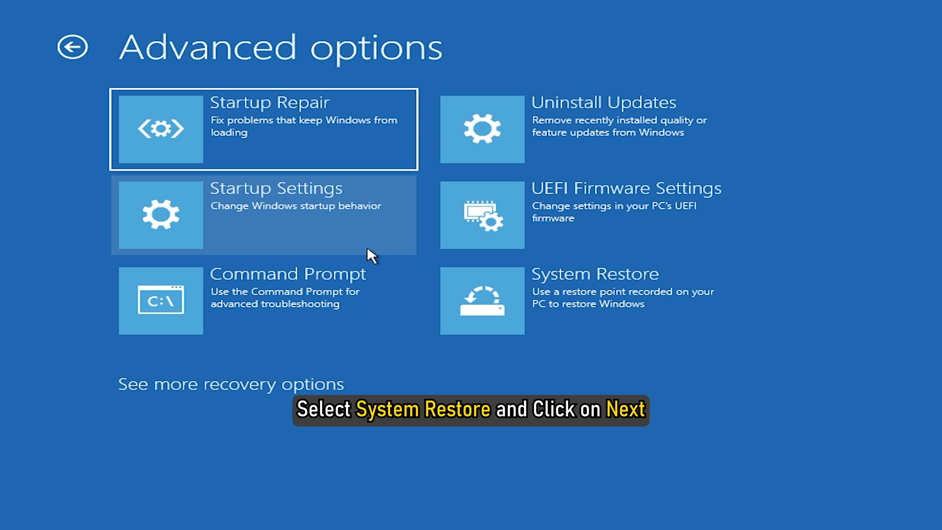
{"action": "left_click", "coordinate": [482, 300]}
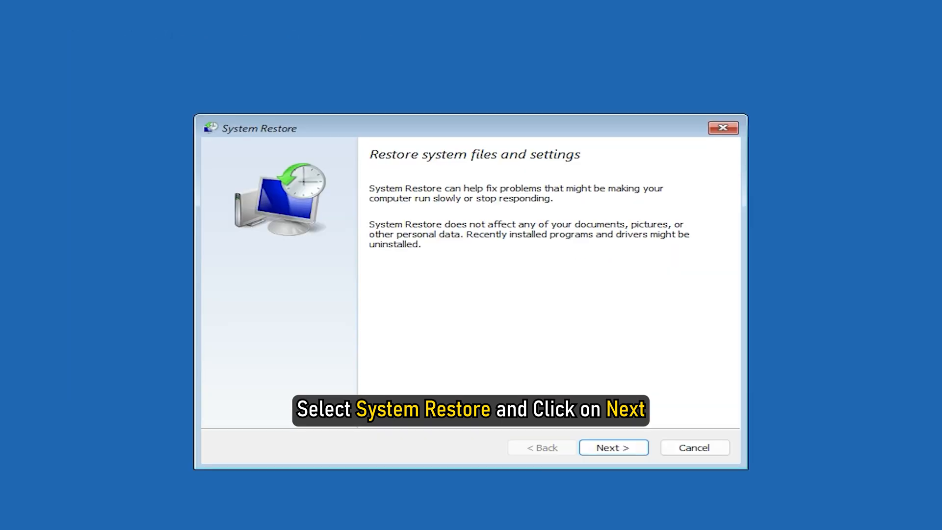
{"action": "left_click", "coordinate": [612, 448]}
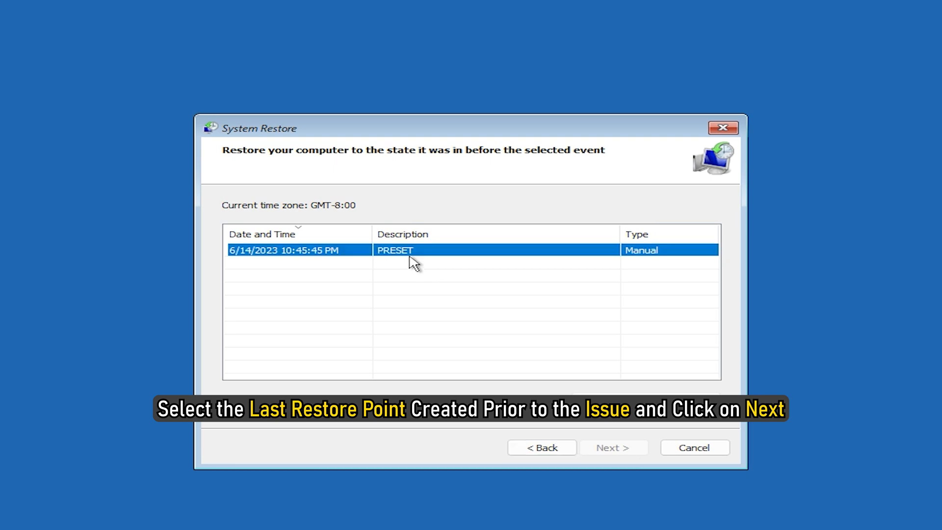
Restore to the 6/14/2023 PRESET point, confirm, finish, and restart the computer.
{"action": "left_click", "coordinate": [613, 447]}
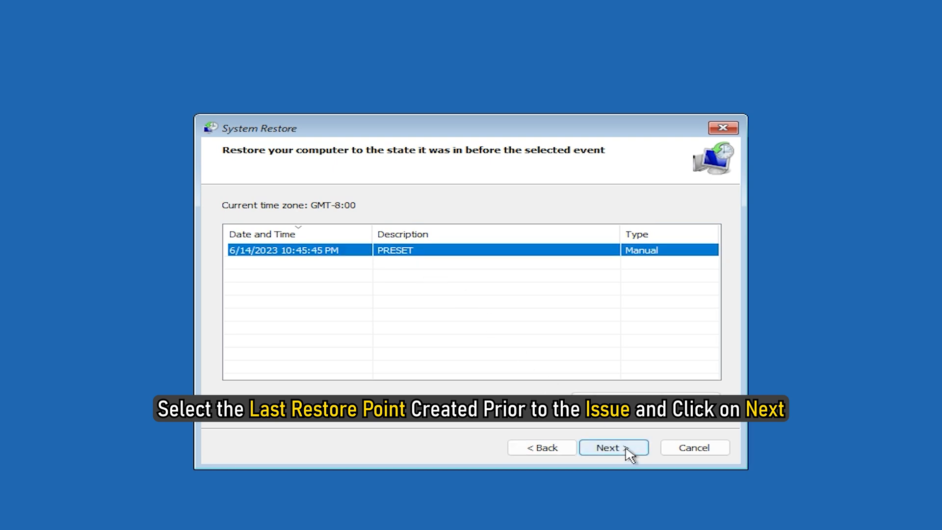
{"action": "left_click", "coordinate": [612, 447]}
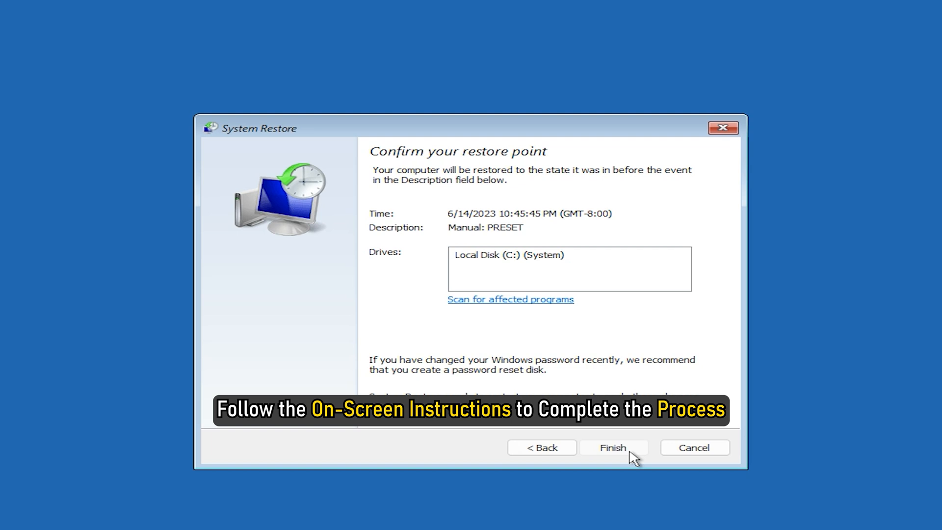
{"action": "left_click", "coordinate": [612, 447]}
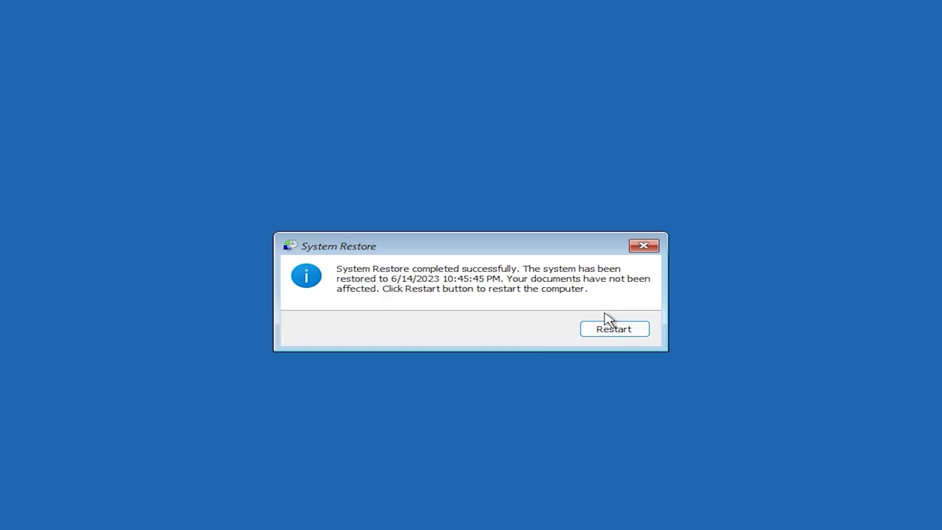
{"action": "left_click", "coordinate": [614, 329]}
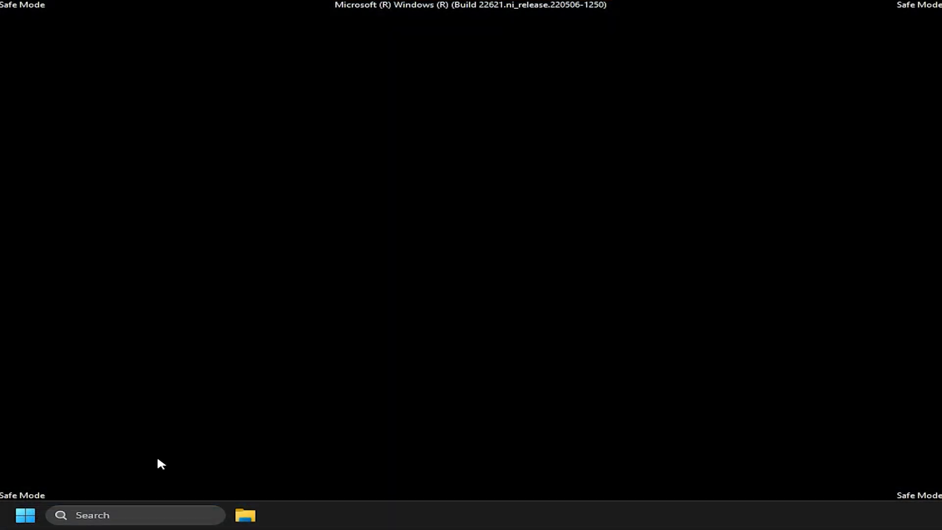
Search 'check for updates', then reach Uninstall updates via Windows Update's Update history.
{"action": "type", "text": "check for updates"}
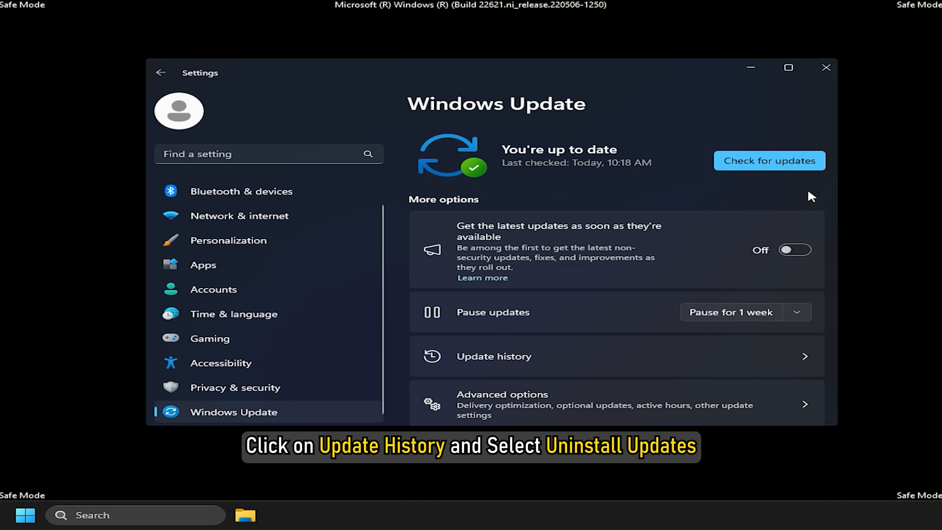
{"action": "left_click", "coordinate": [493, 356]}
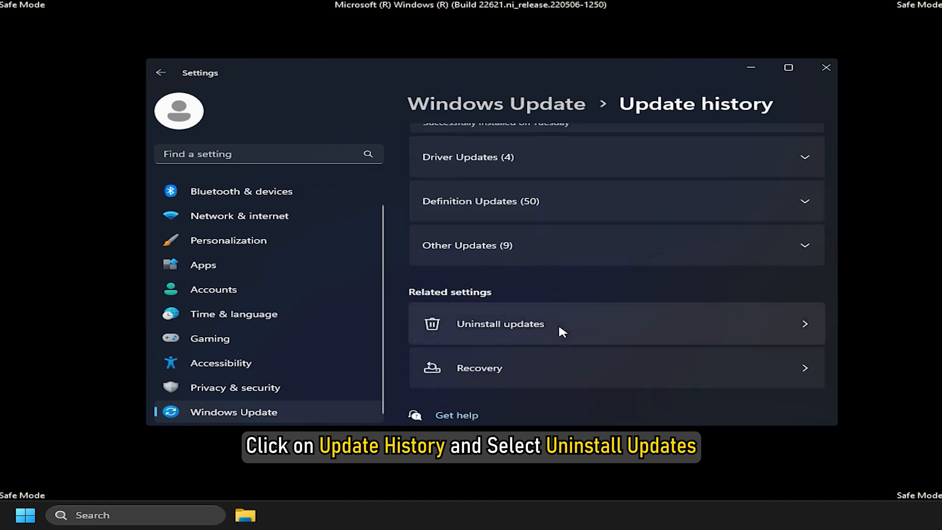
{"action": "left_click", "coordinate": [500, 323]}
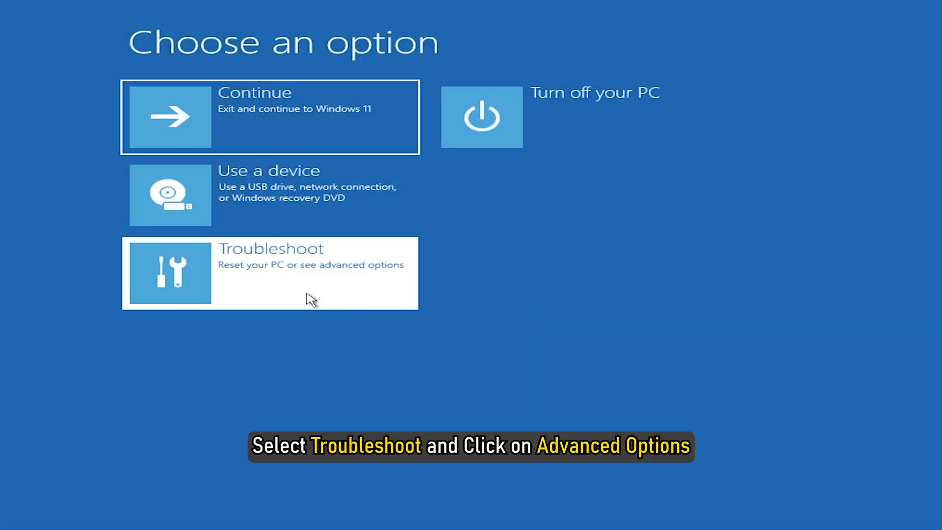
Enter Troubleshoot on the way to Advanced options > Command Prompt.
{"action": "left_click", "coordinate": [269, 273]}
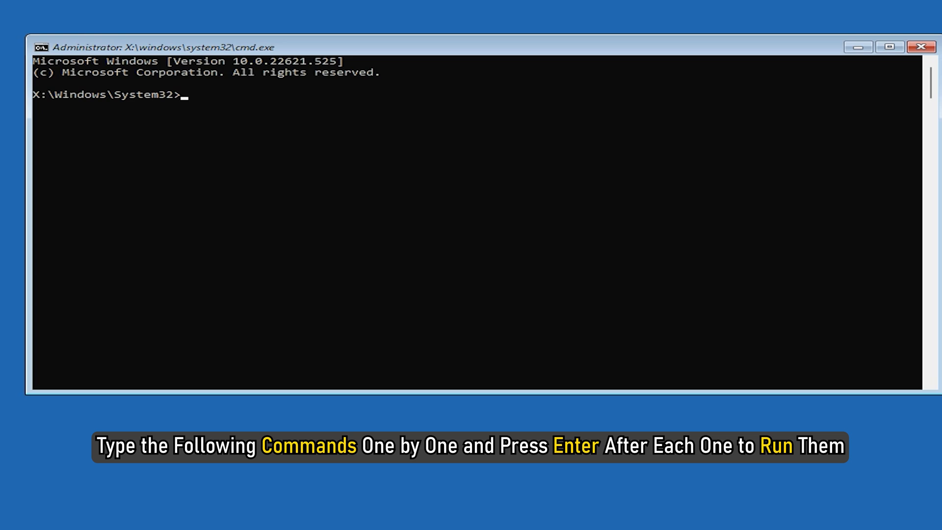
Run bootrec /rebuildbcd successfully, then begin entering bootrec /fixmbr.
{"action": "type", "text": "bootrec"}
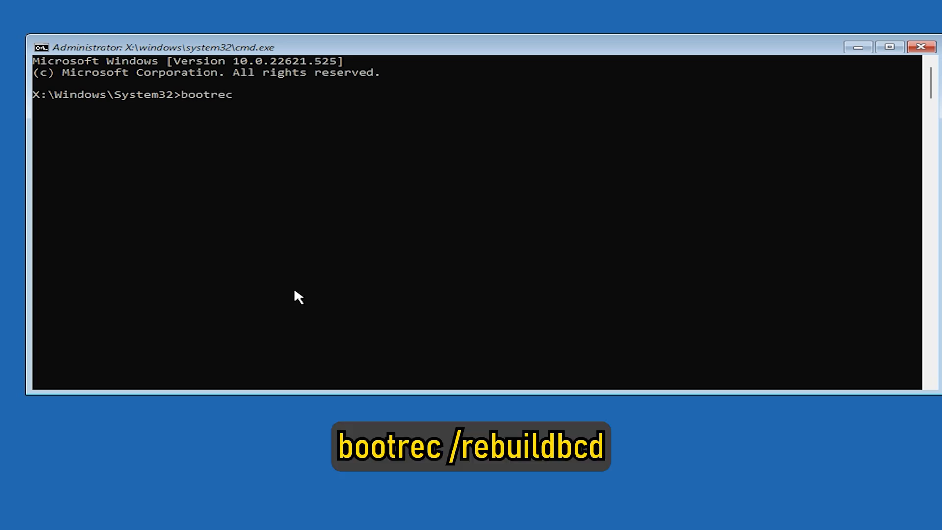
{"action": "type", "text": "/rebuildbcd"}
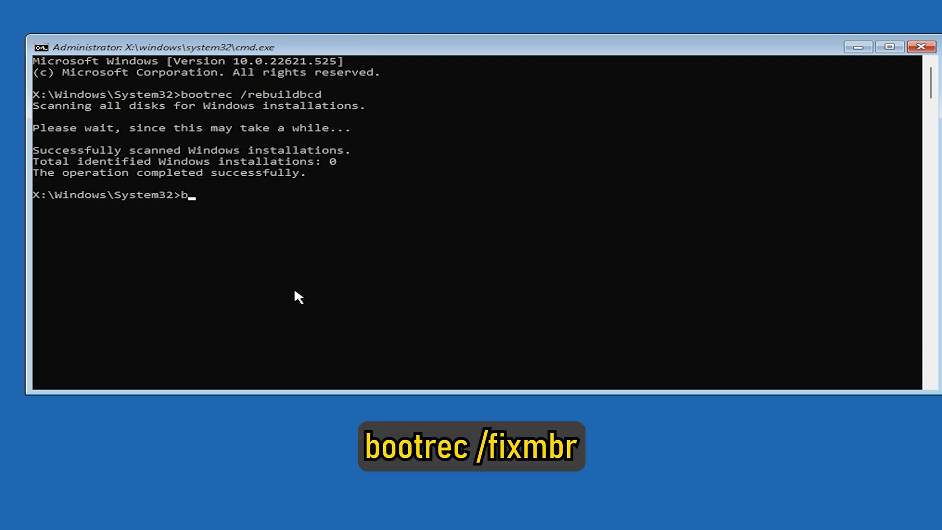
{"action": "type", "text": "ootrec /fi"}
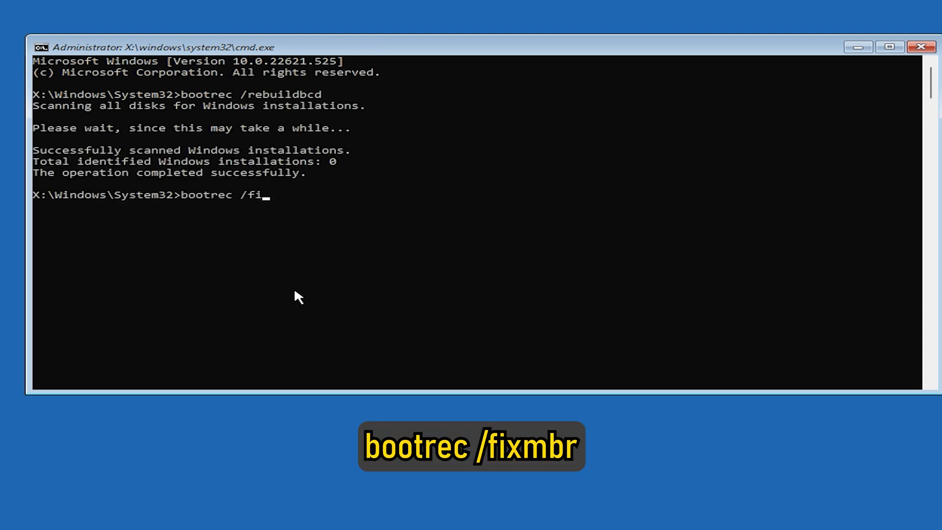